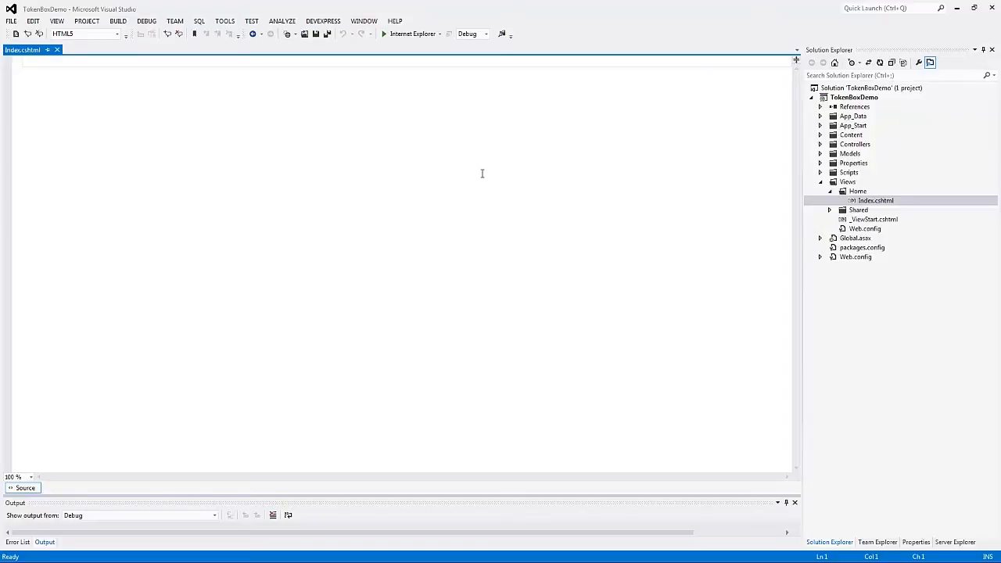
Launch the TokenBoxDemo site in Internet Explorer to view its empty home page
left_click(874, 200)
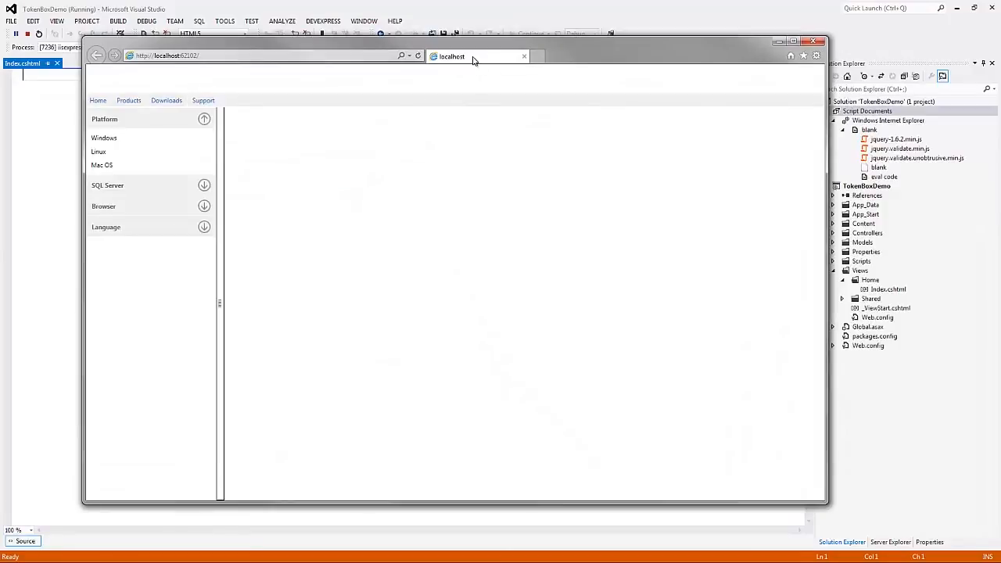
Declare tokenBox1 with items 'item 1' to 'item 5' and tokens 'item 1' and 'my custom token'
type("settings.Properties.Items.Add(")
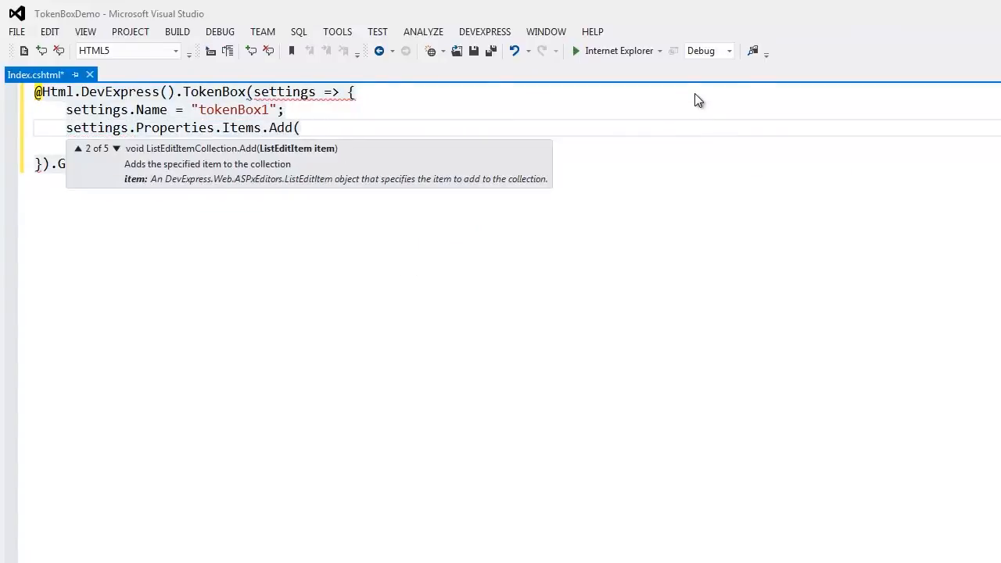
type("\"1")
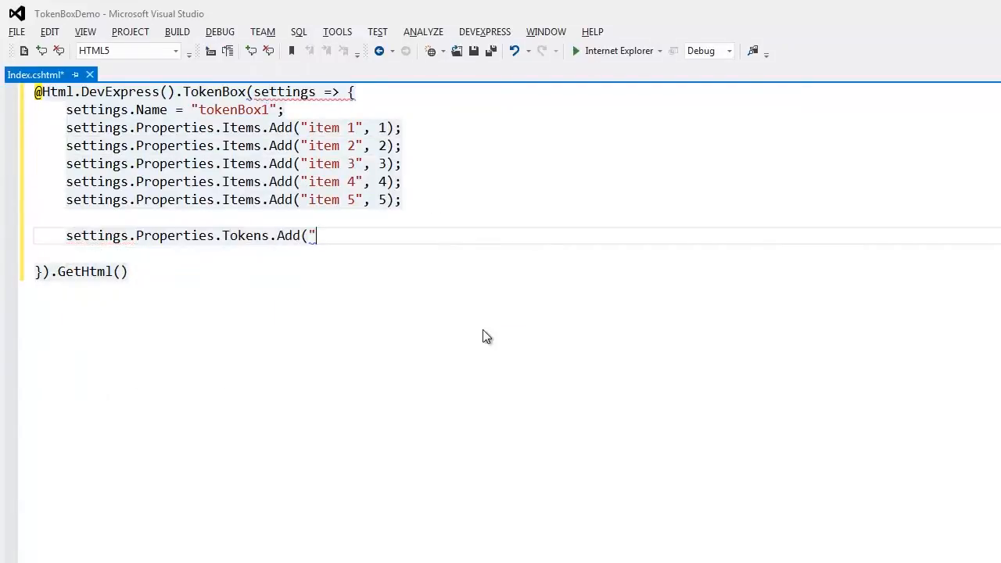
type("item 1\");")
type("settings.Properties.Tokens.Add(")
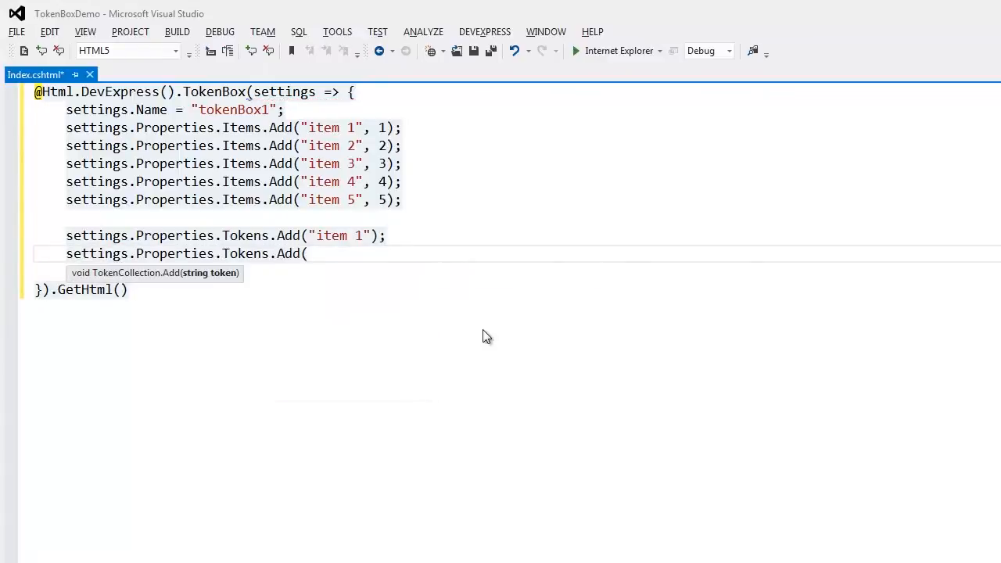
type("\"my custom token\");")
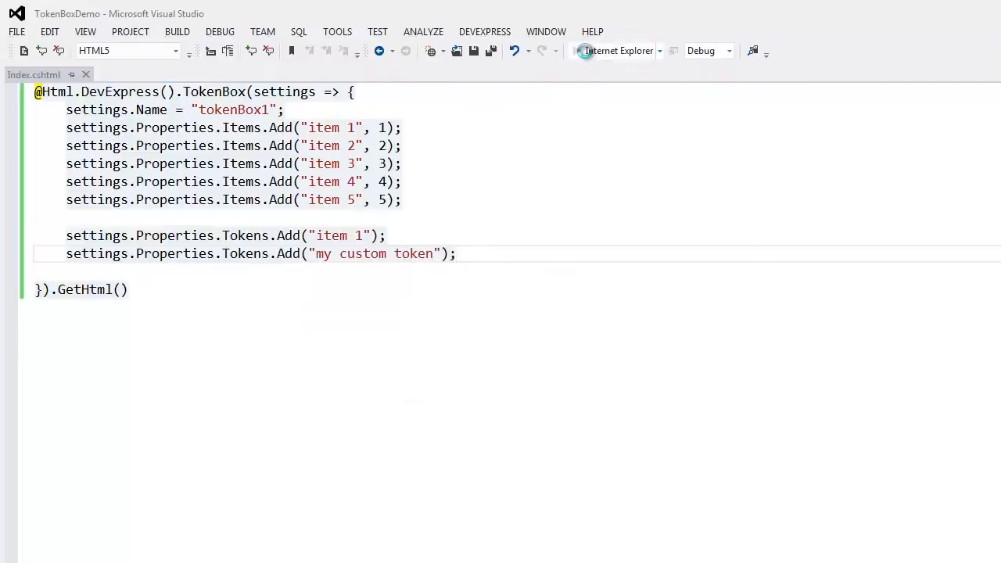
Run the site and try tokenBox1 by adding and removing tokens, leaving item 2 and item 3
left_click(380, 50)
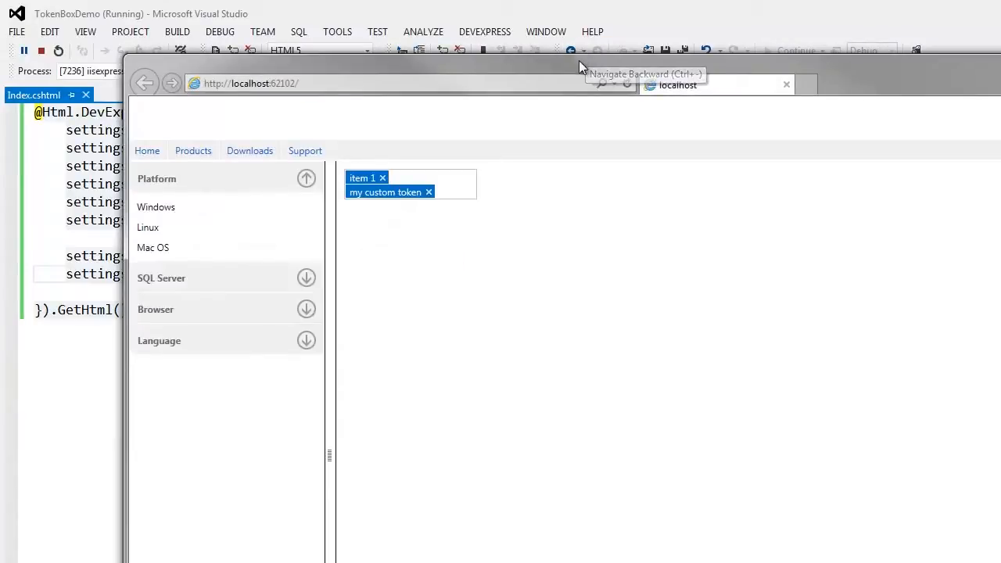
mouse_move(582, 68)
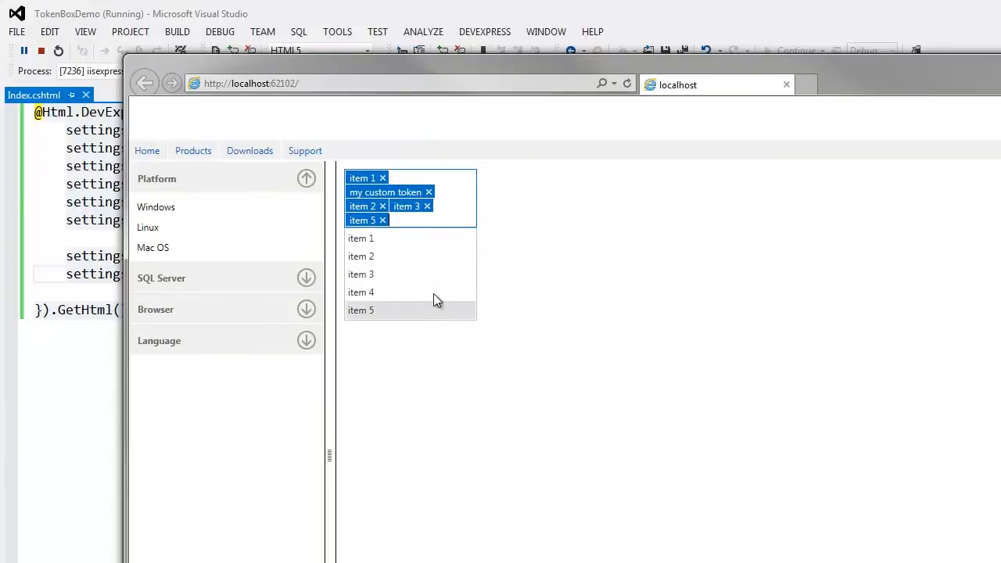
left_click(428, 192)
type("item")
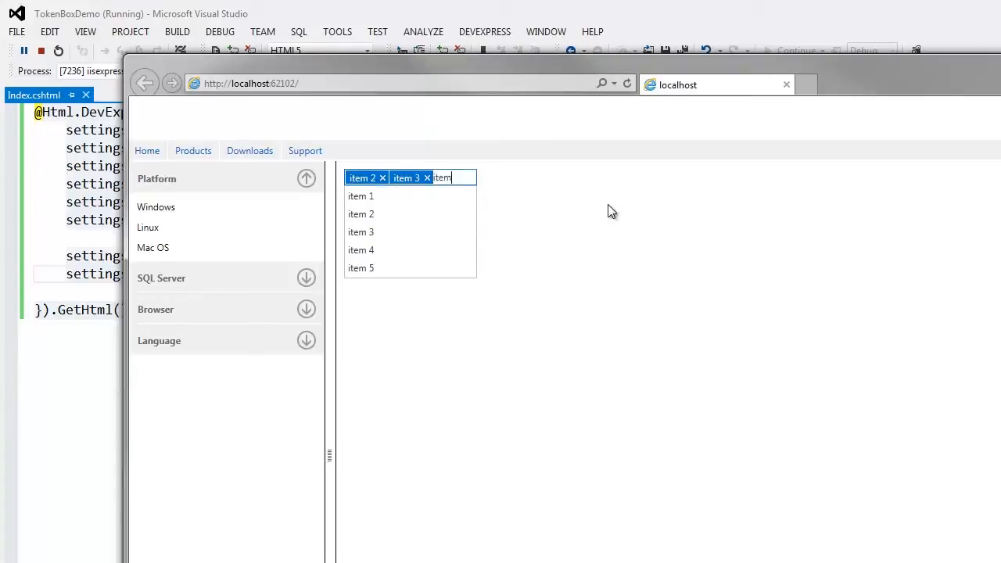
left_click(361, 196)
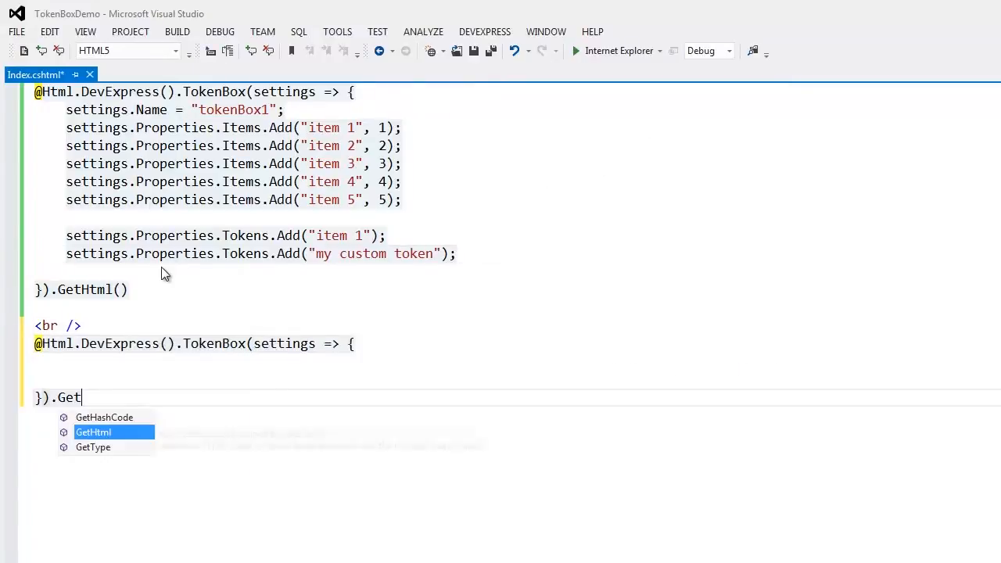
Add a line break and a second TokenBox named tokenBox2, and open Models/Contact.cs
type("settings.Name = \"tokenBox2")
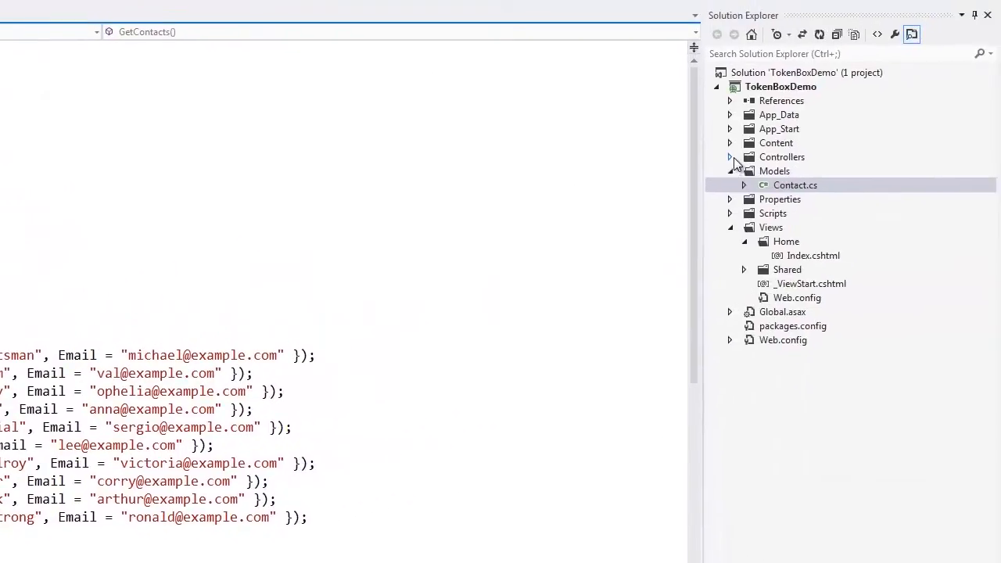
Make HomeController's Index return View(data) using ContactProvider().GetContacts(), and save
left_click(729, 157)
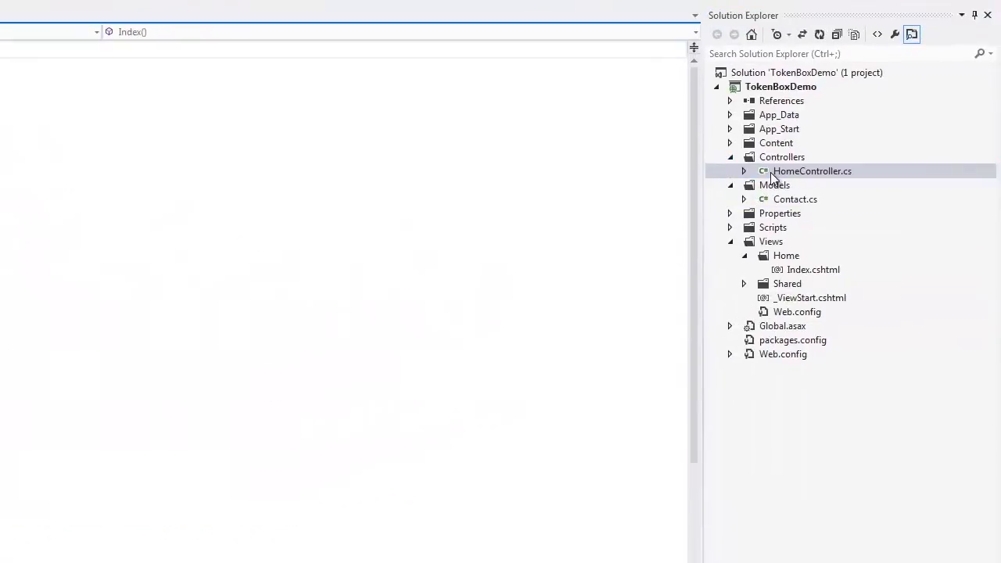
double_click(812, 171)
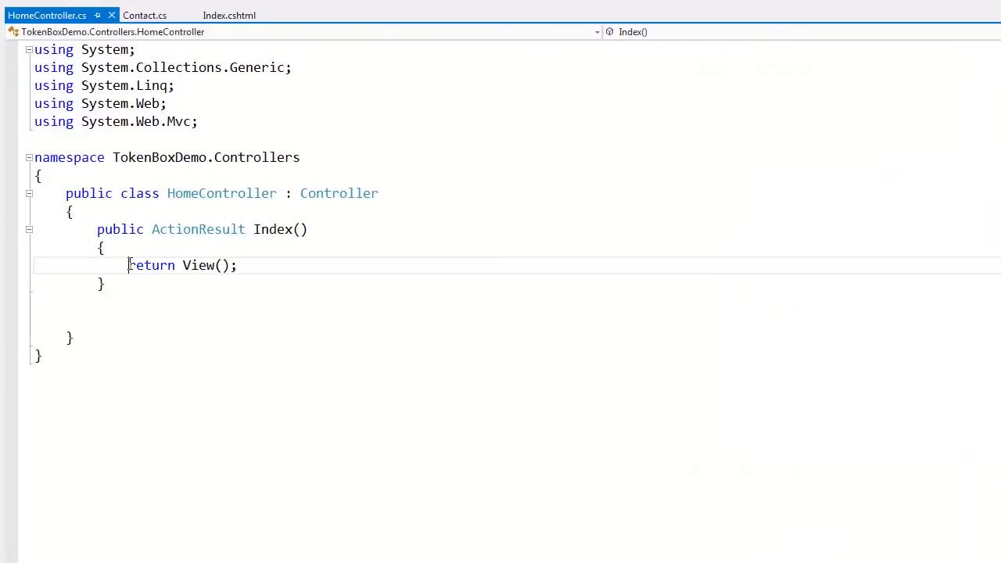
type("var data = new Tok")
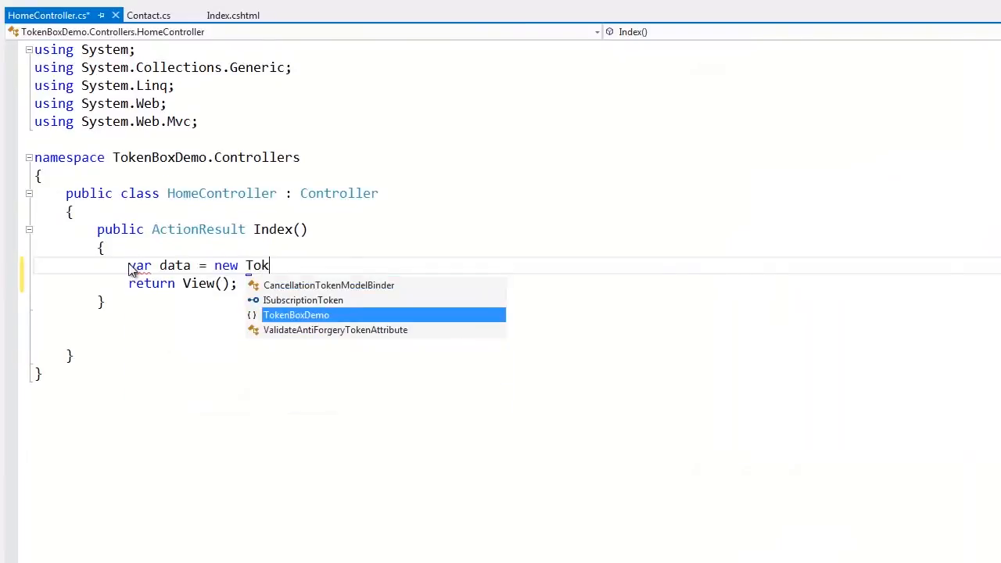
type("BoxDemo.Models.ContactProvider().GetContacts();")
left_click(184, 284)
type("data")
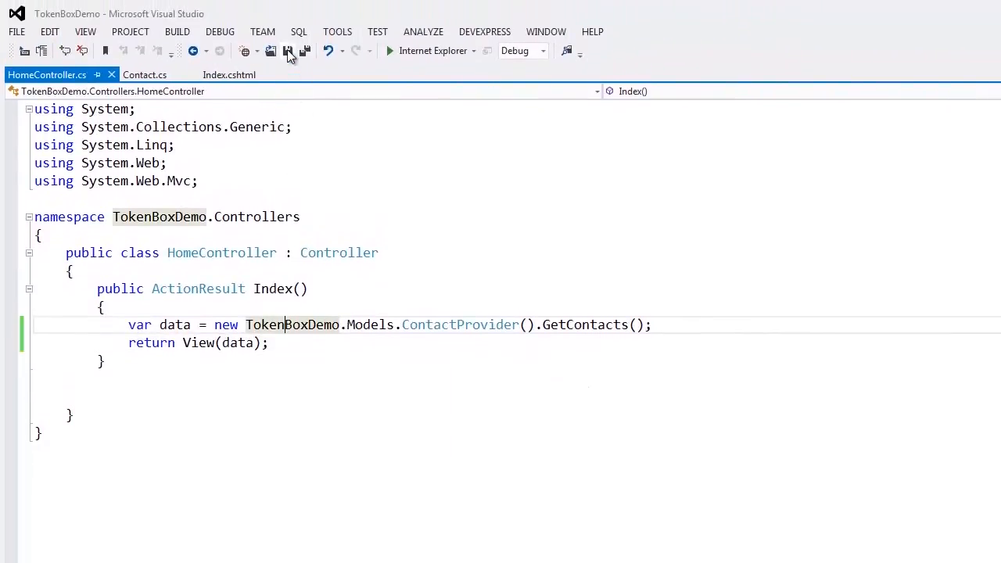
left_click(230, 74)
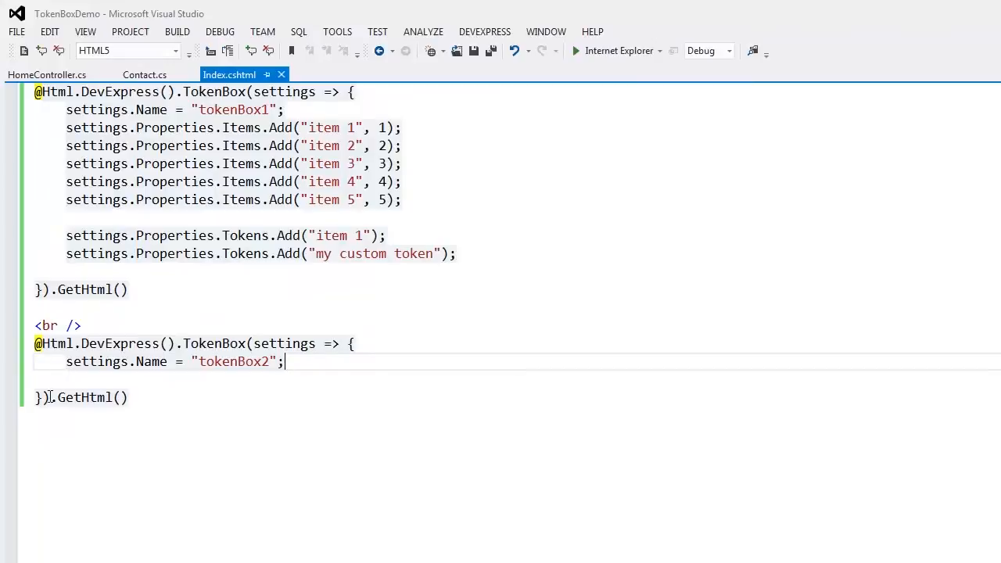
Bind tokenBox2 to Model: Name text, Email value, no custom tokens, StartsWith filtering, 500 delay
type(".")
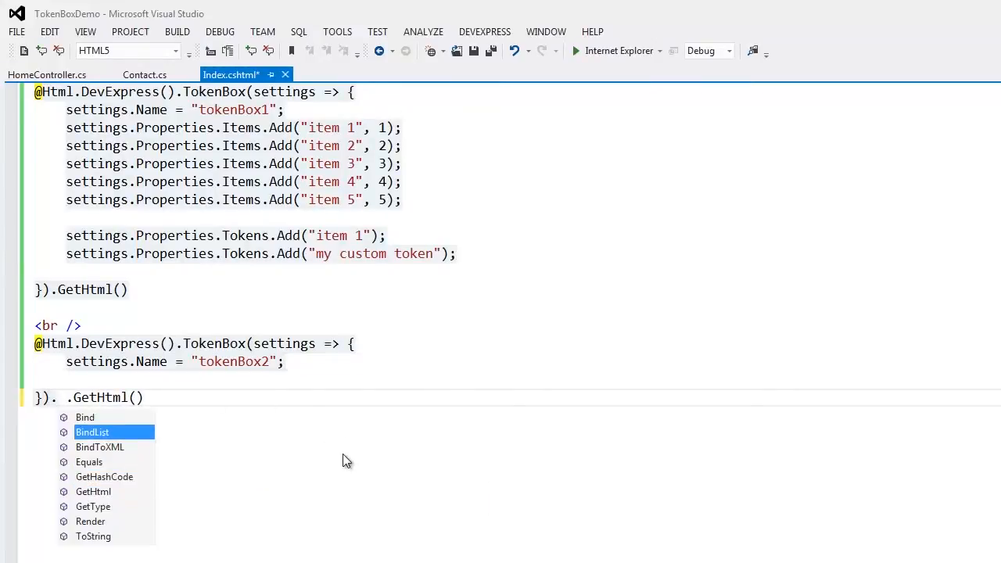
key("Tab")
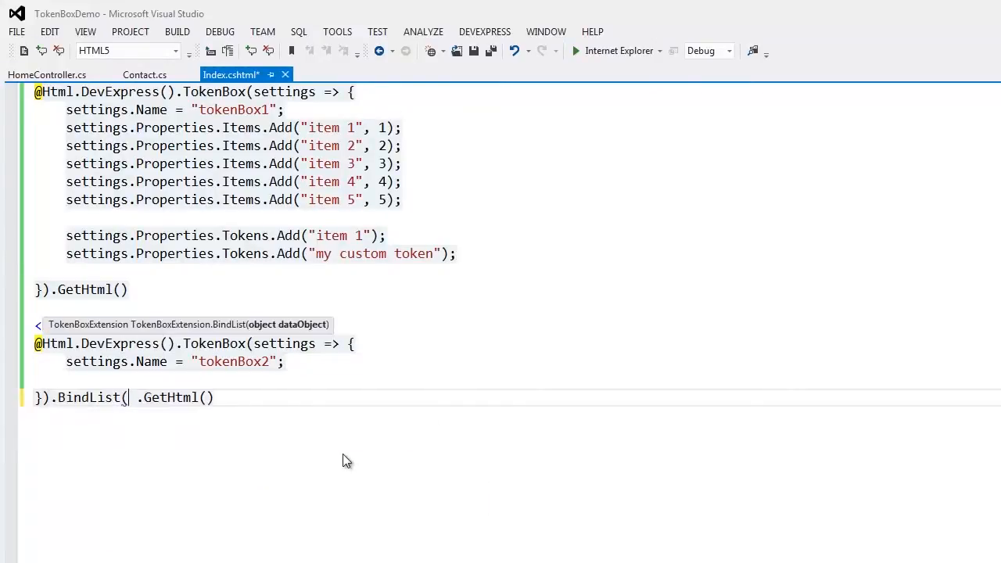
type("setti")
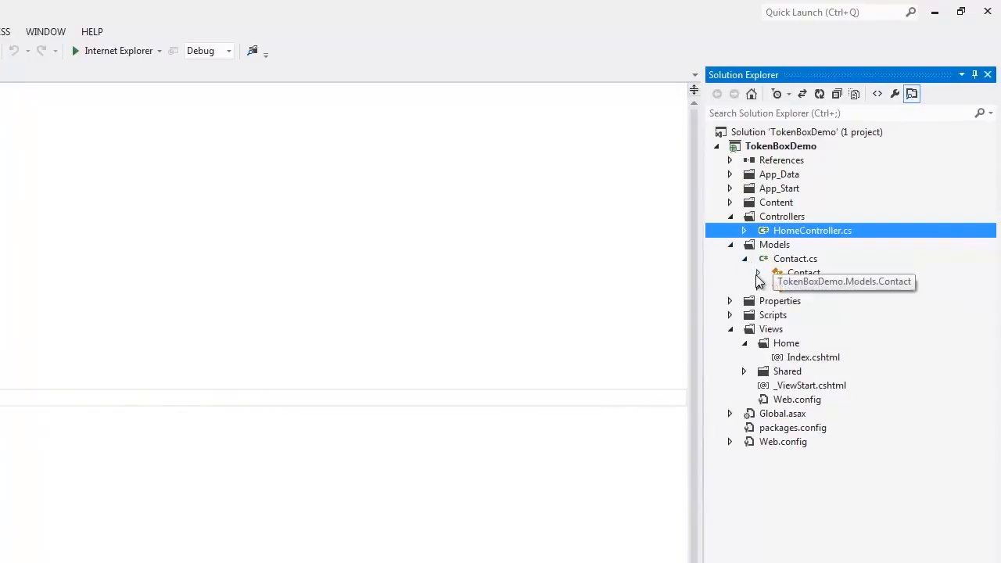
left_click(758, 272)
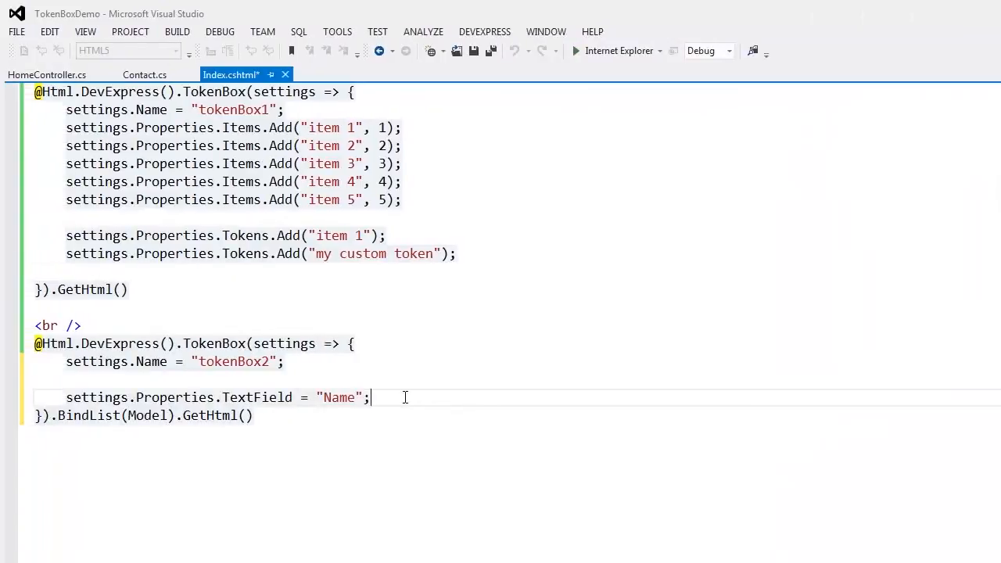
type("settings.Properties.ValueField = \"Email\";")
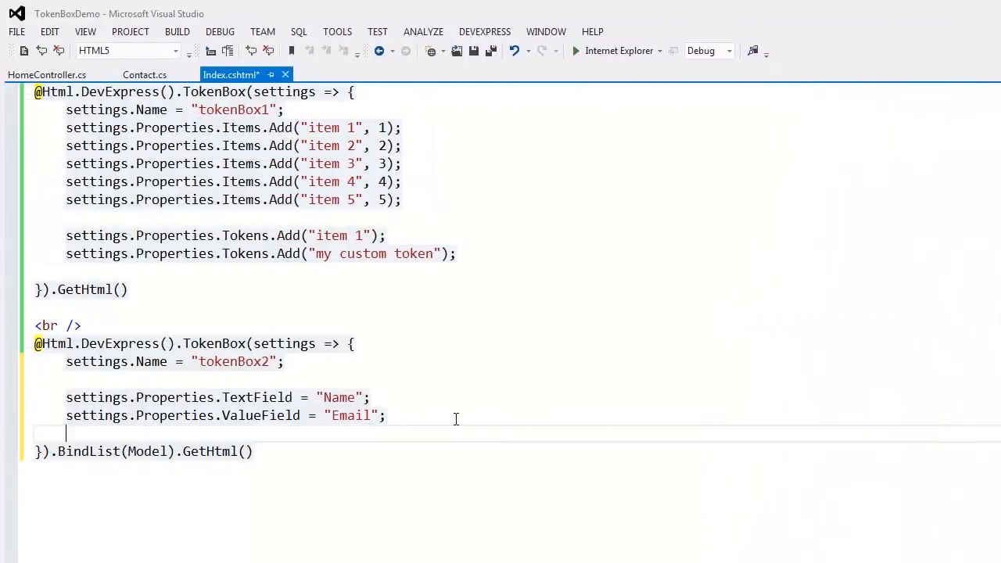
type("settings.Properties.")
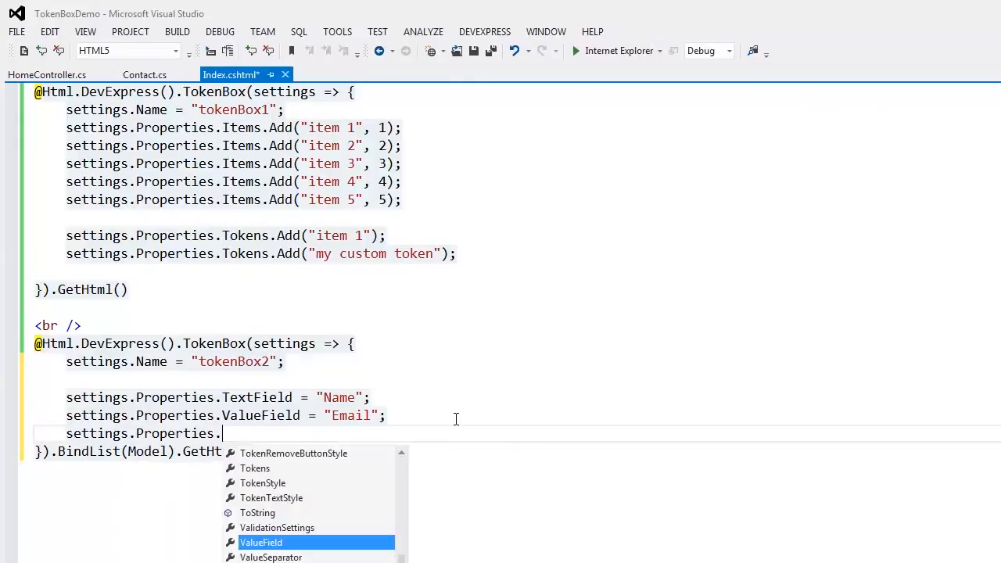
type("AllowCustomTokens = false;")
type("settings.pr")
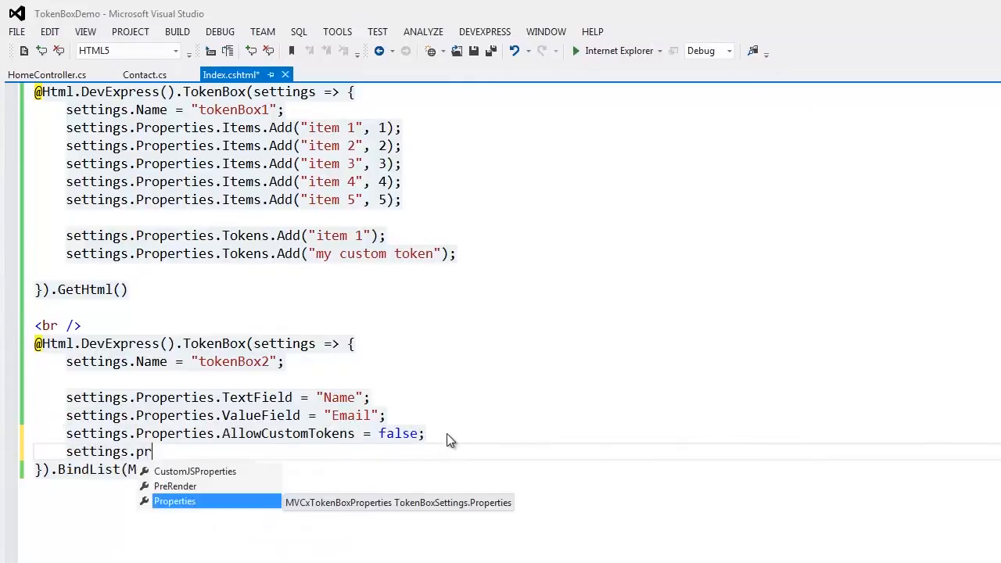
type("operties.IncrementalFilteringMode = IncrementalFilteringMode.StartsWith;")
type("settings.Properties.IncrementalFilteringDelay = 500;")
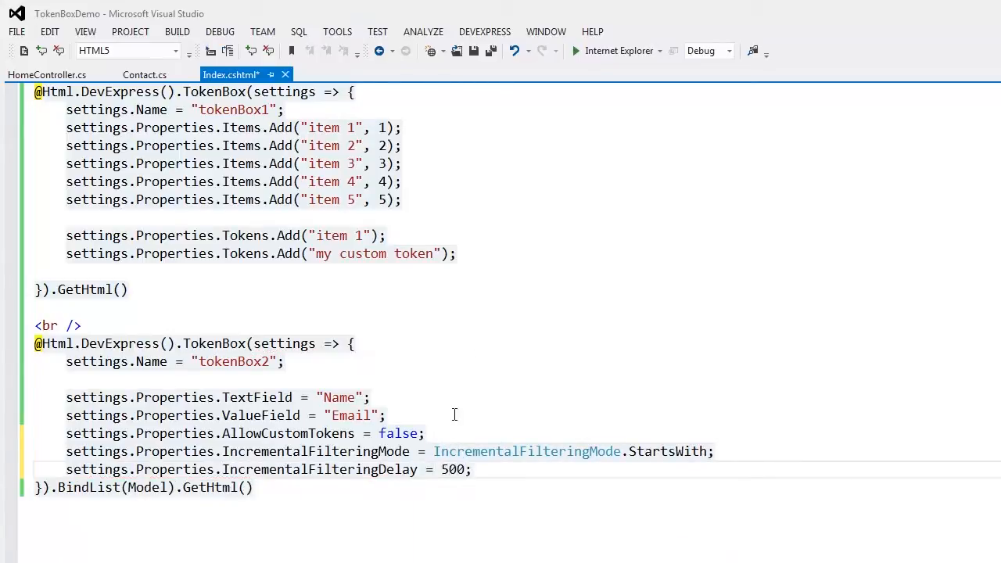
left_click(574, 50)
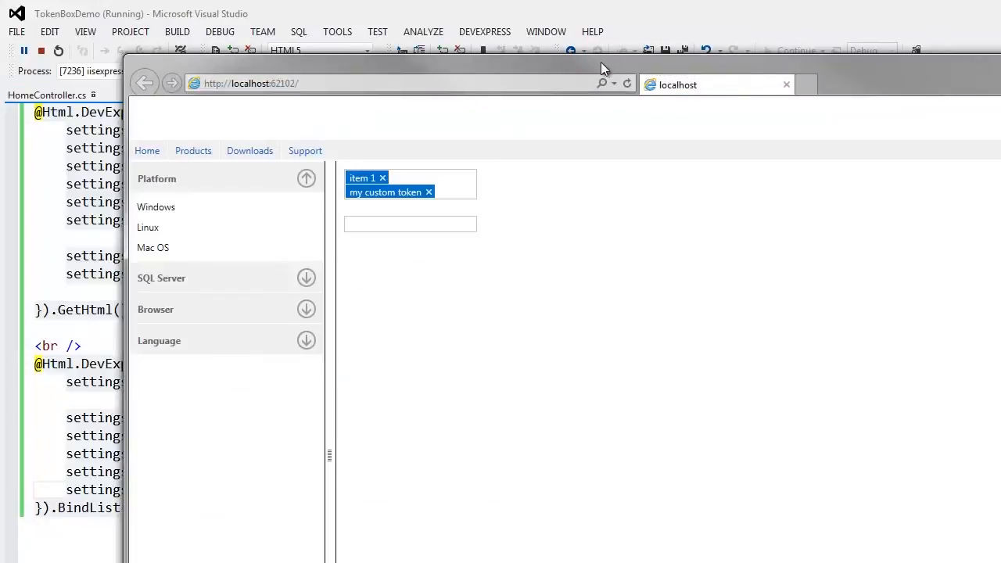
left_click(410, 224)
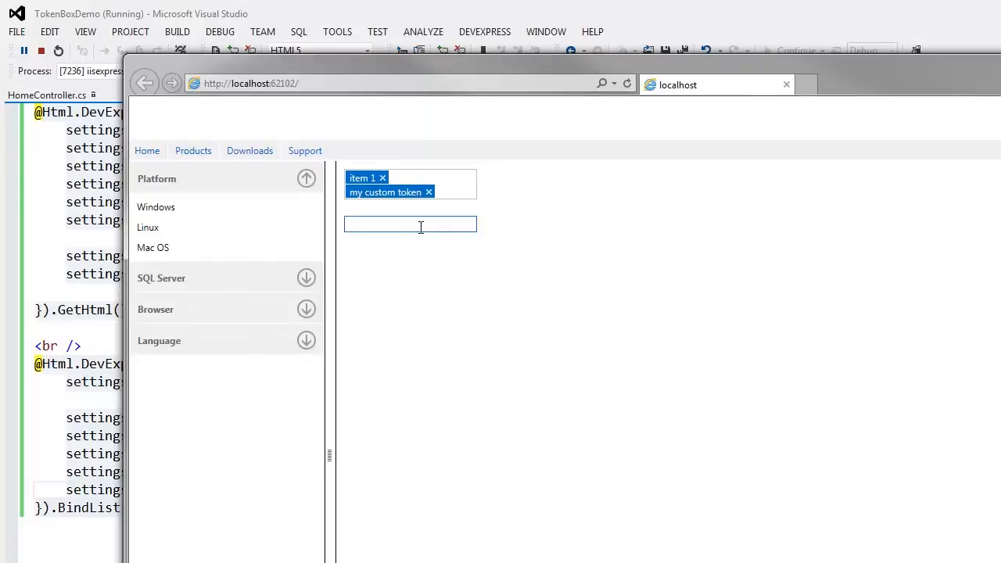
type("Val Abrhaham")
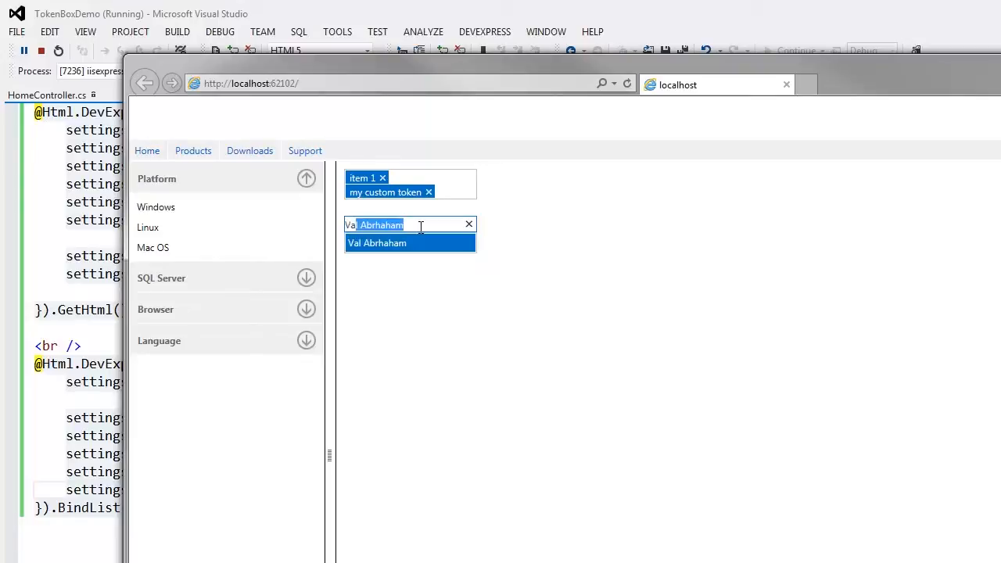
left_click(377, 242)
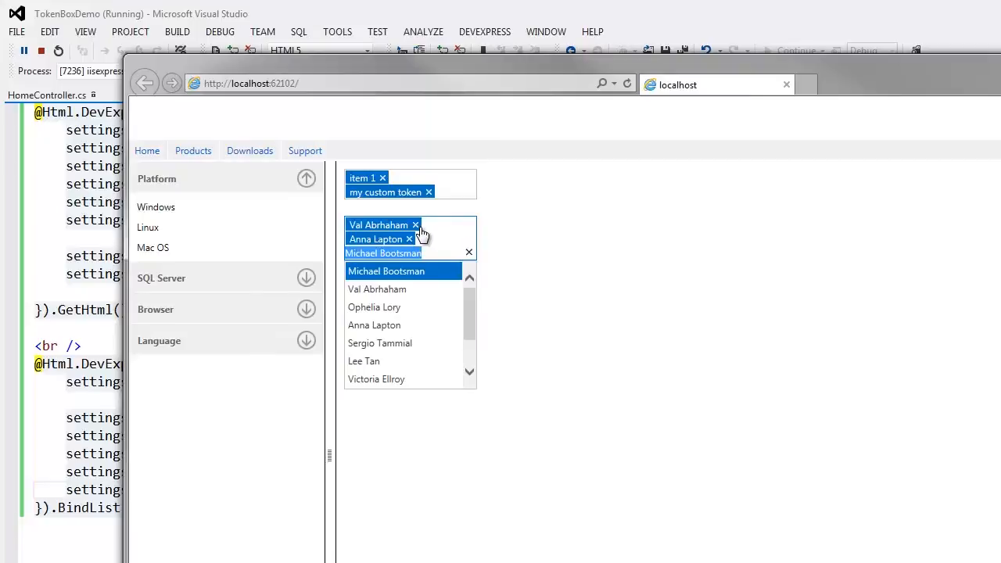
mouse_move(568, 244)
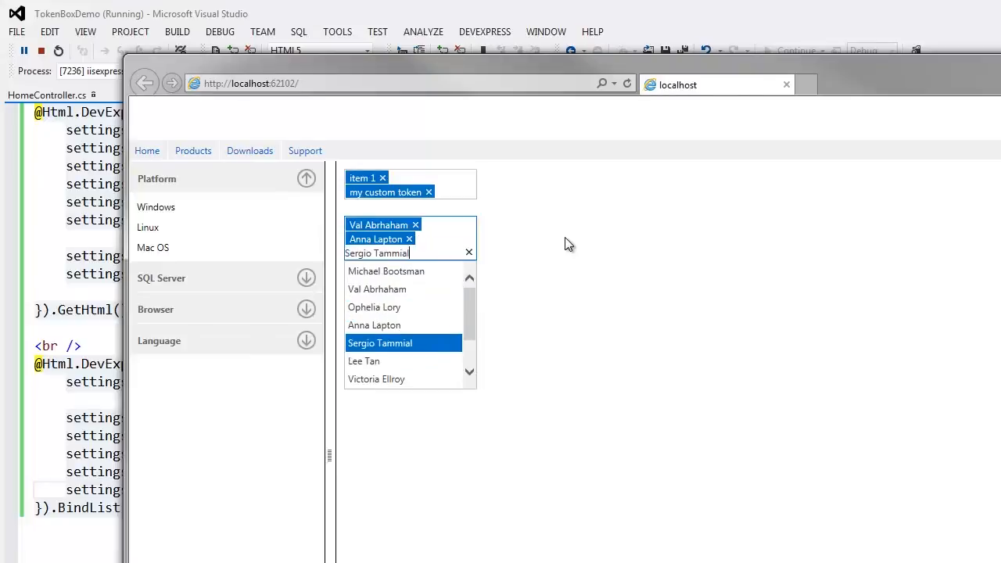
left_click(364, 361)
type("<")
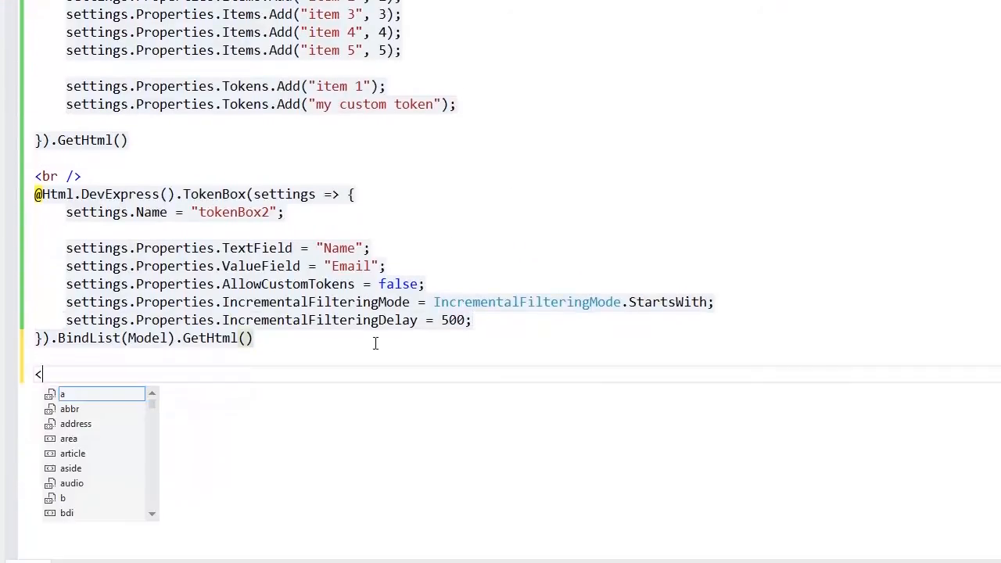
Insert DevExpress Button1 'Clear Tokens', non-submitting, with Click handler onButtonClick
right_click(39, 374)
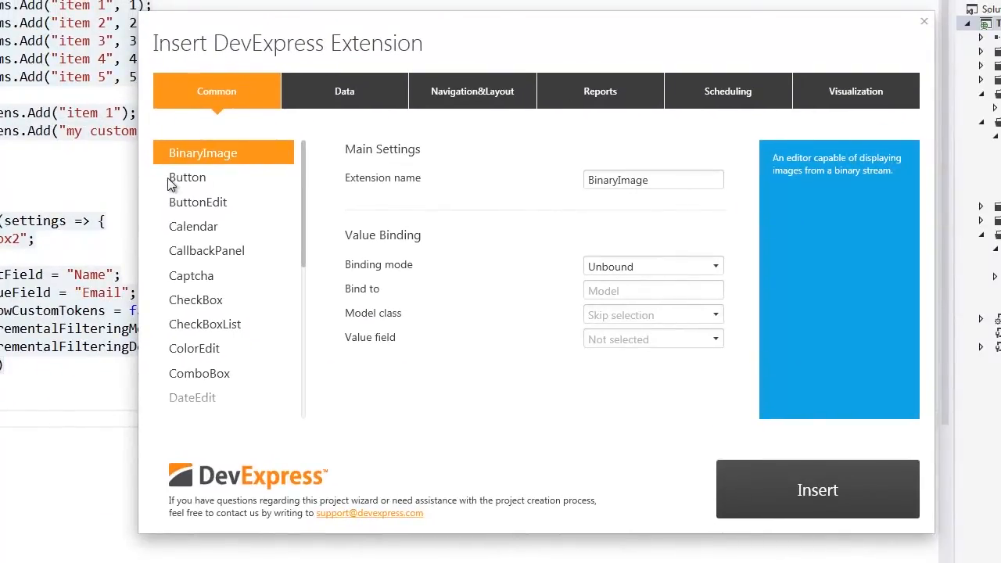
left_click(187, 177)
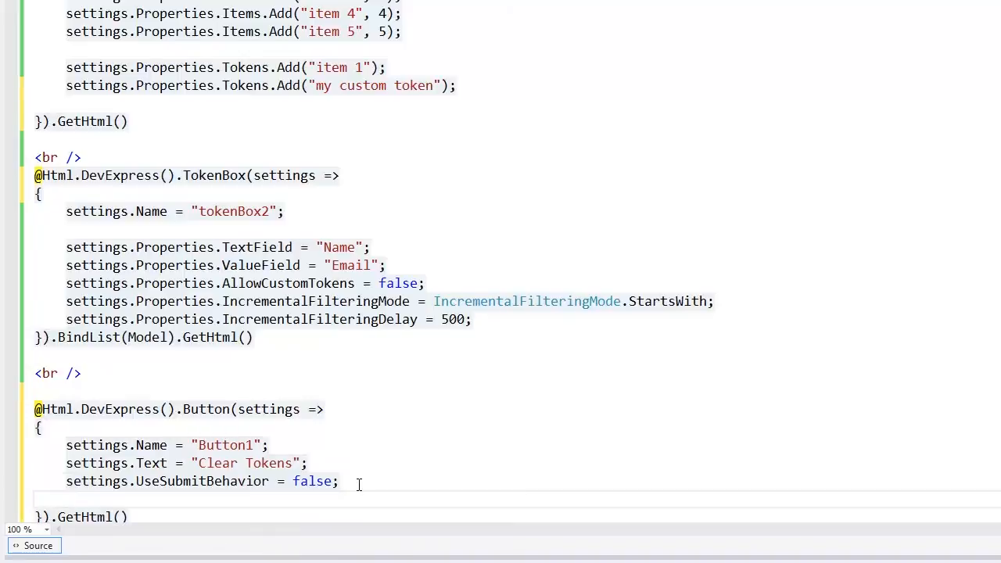
type("settings.ClientSideEvents.Click = \"onButtonClick\";")
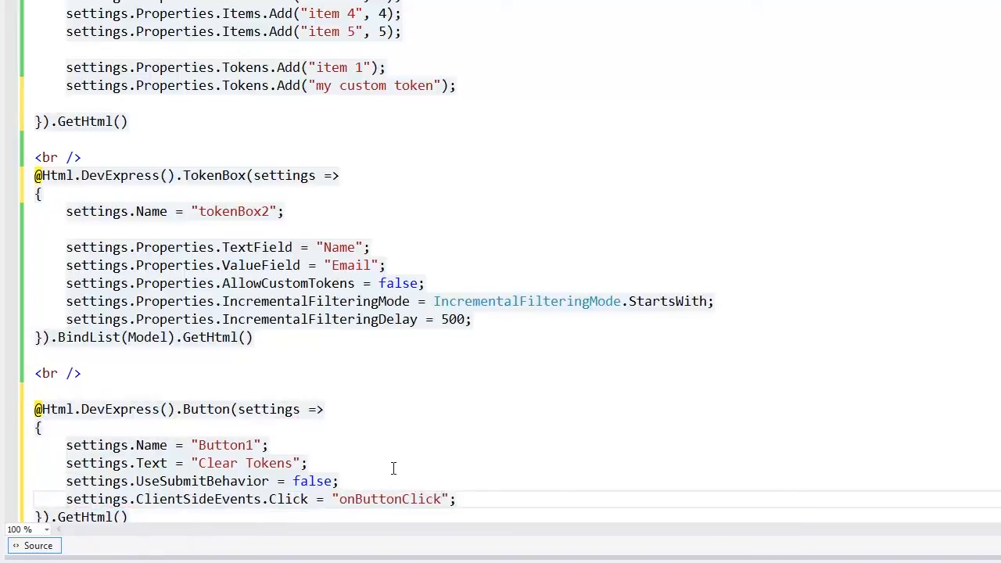
double_click(390, 499)
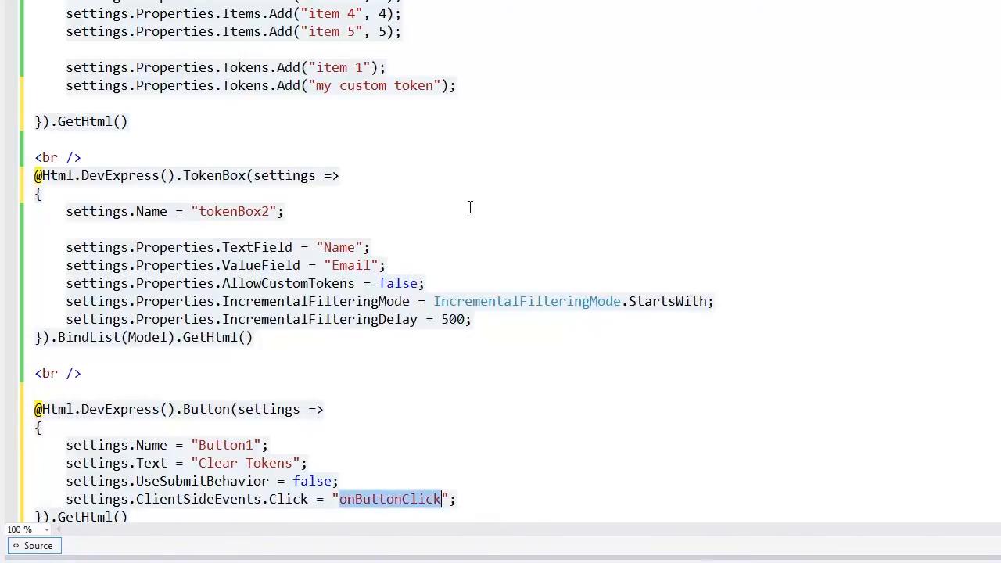
scroll("up", 3)
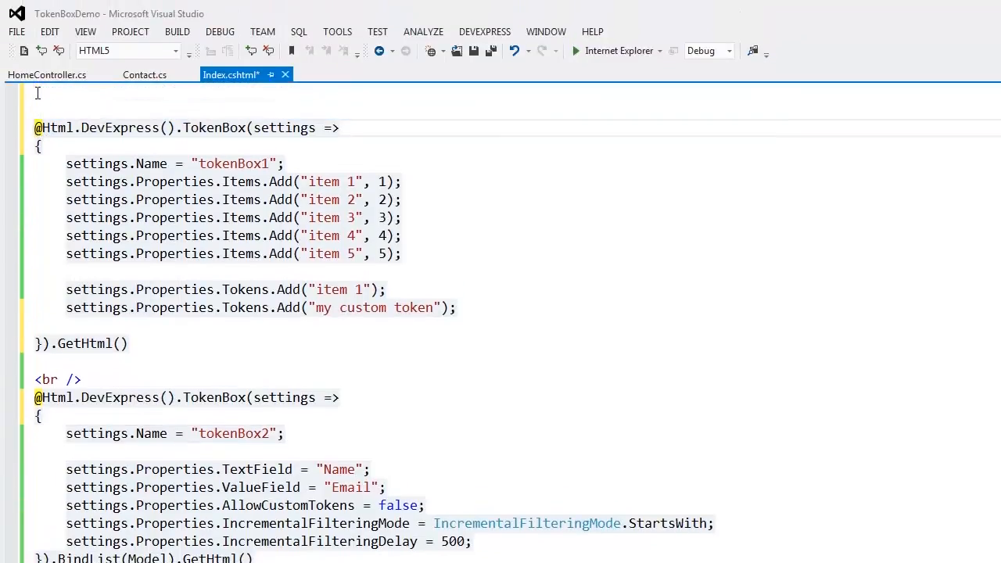
Add a script defining onButtonClick that calls tokenBox2.ClearTokenCollection(), and save the view
type("<scrip")
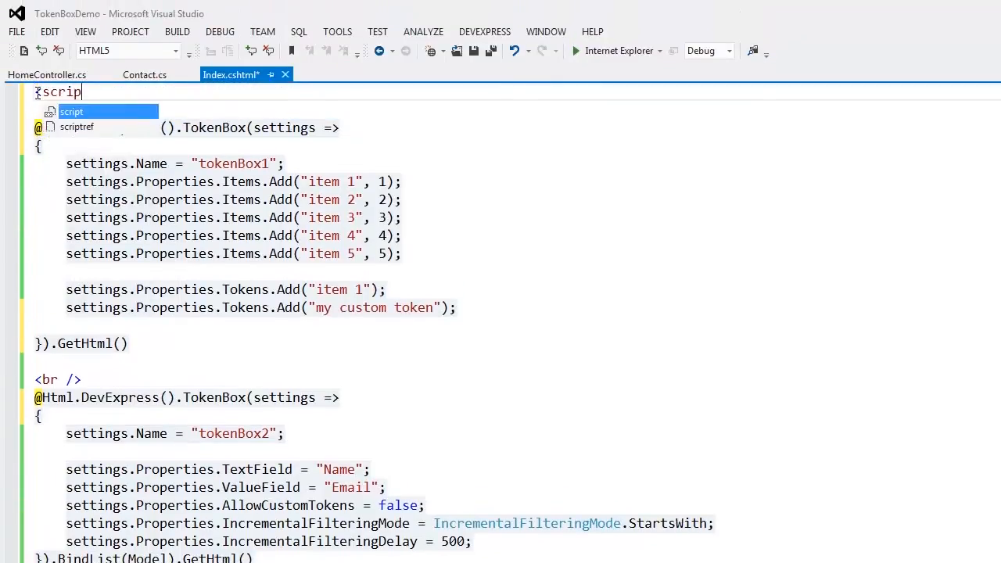
type("function onButtonClick() {")
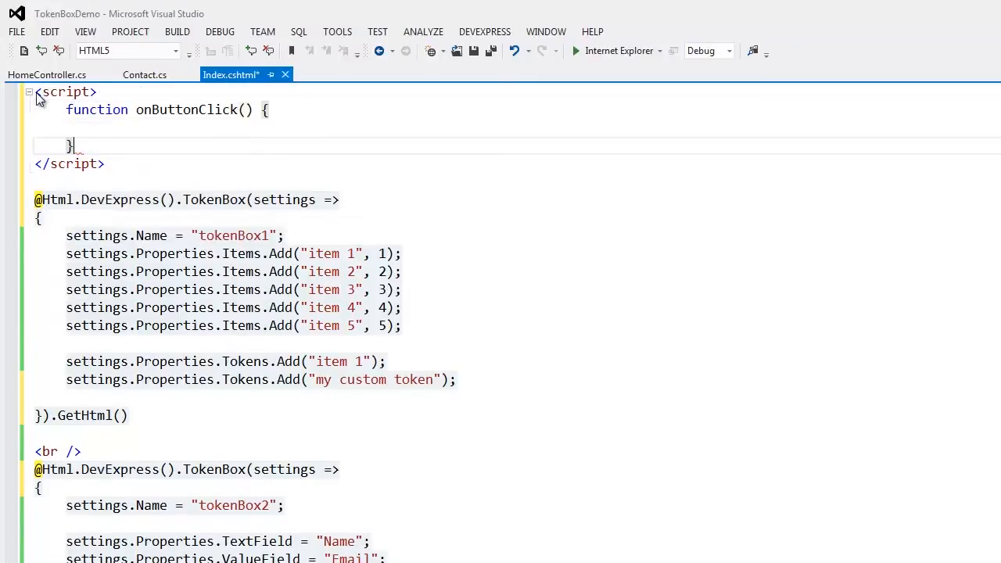
type("tokenBox2.")
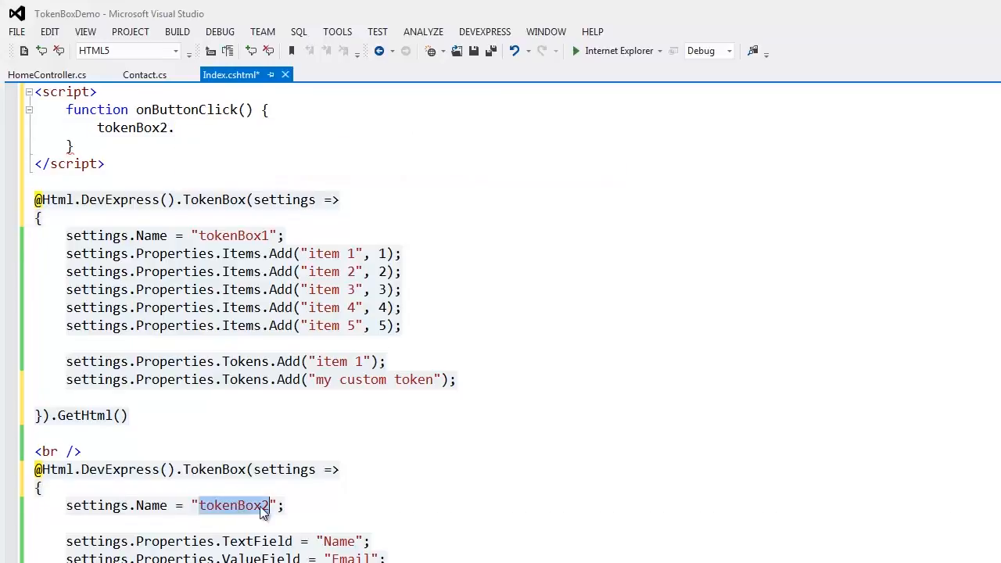
type("ClearTokenCollection();")
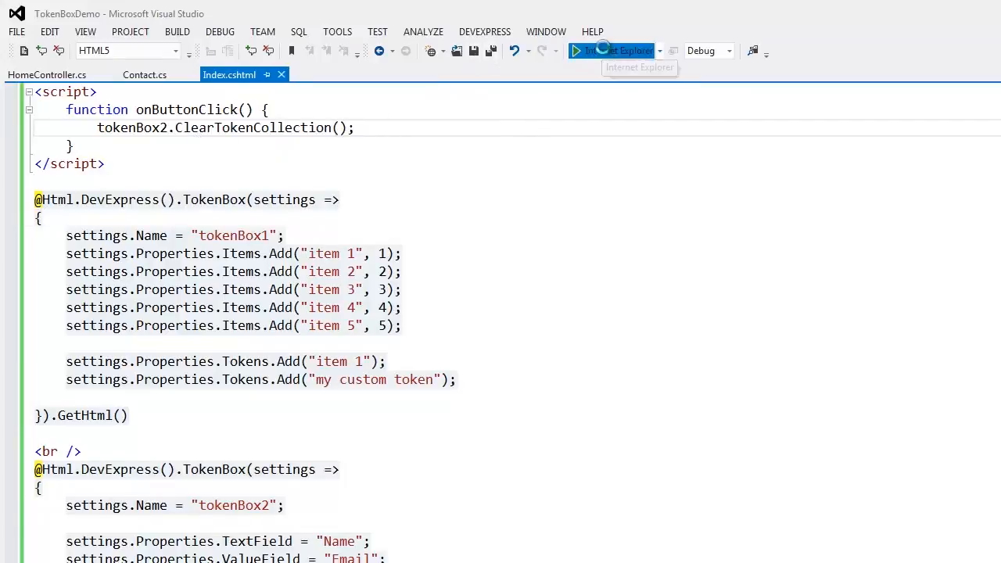
left_click(578, 50)
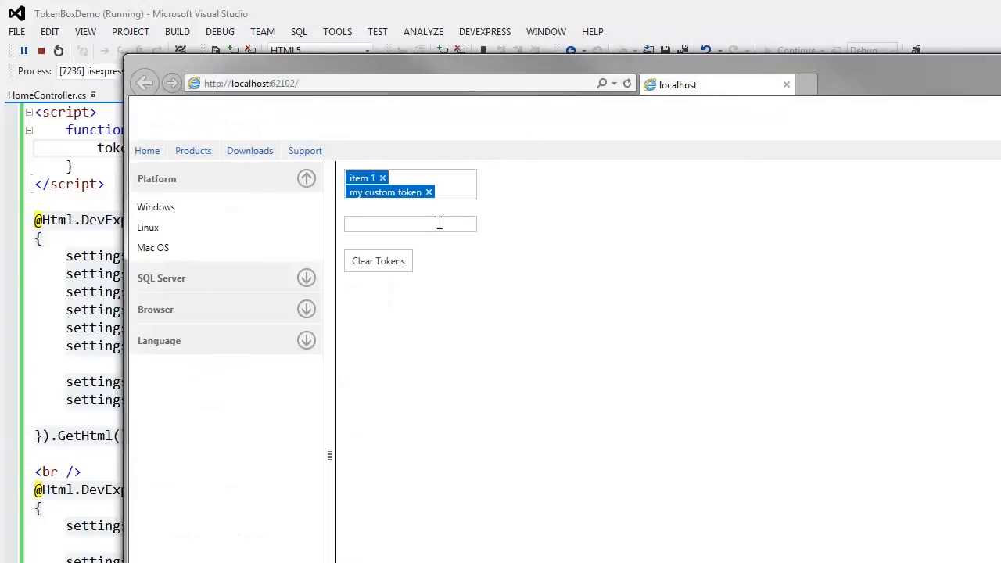
left_click(409, 224)
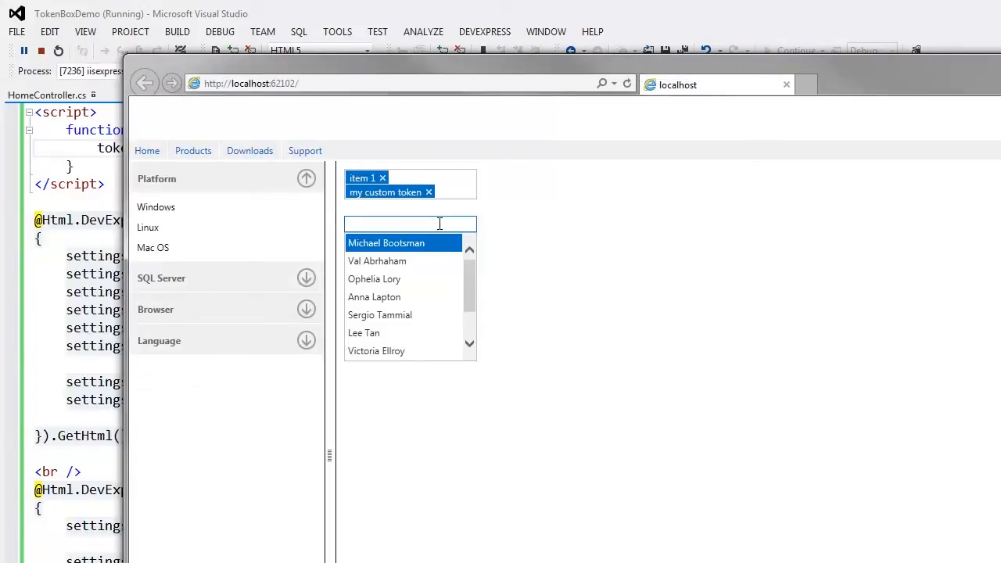
mouse_move(428, 261)
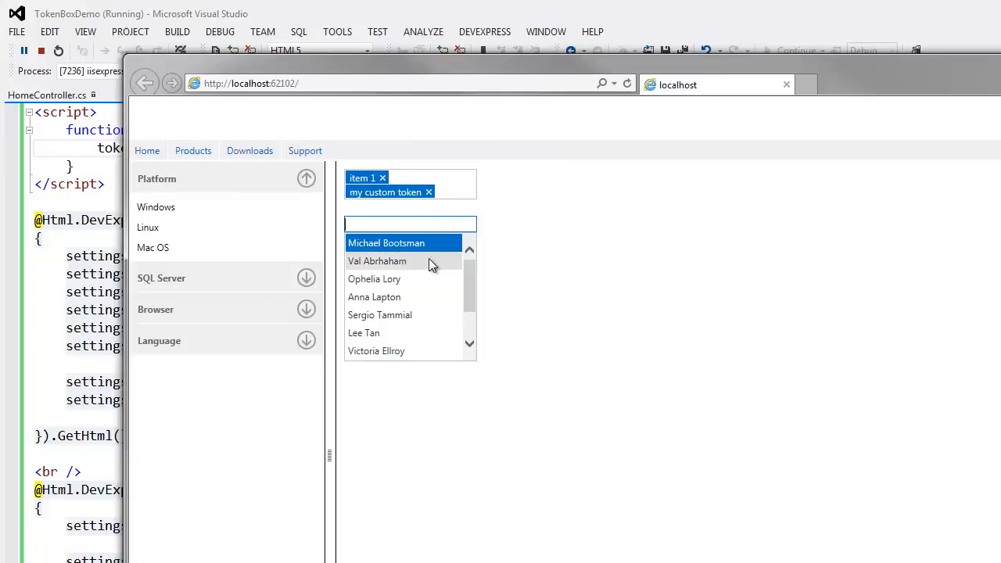
left_click(377, 260)
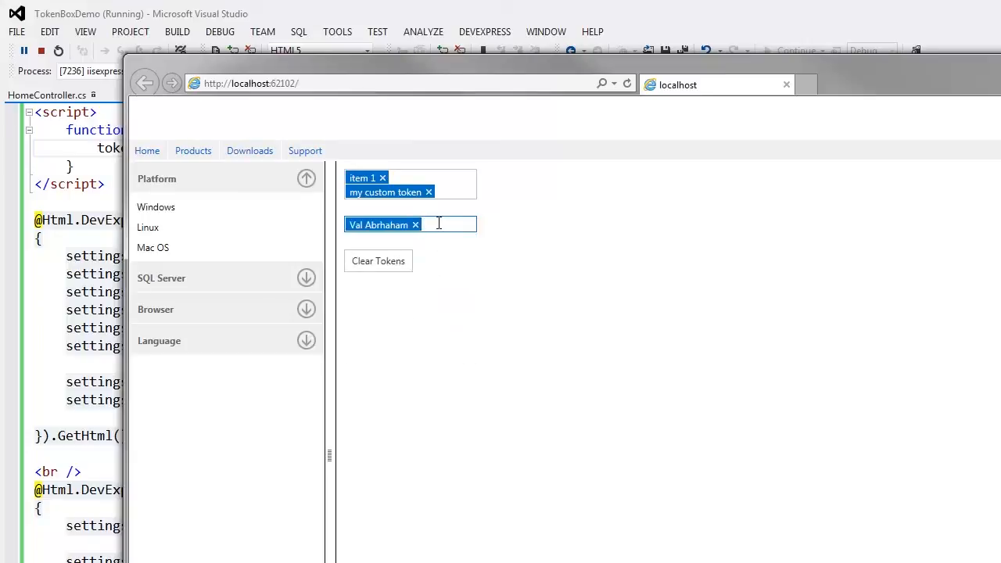
type("Sergio Tammial")
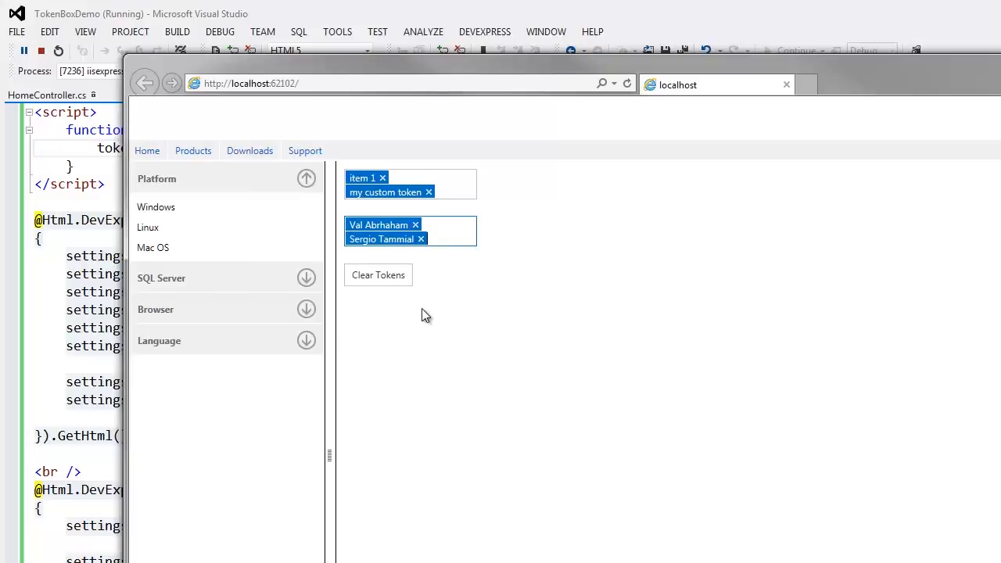
left_click(378, 275)
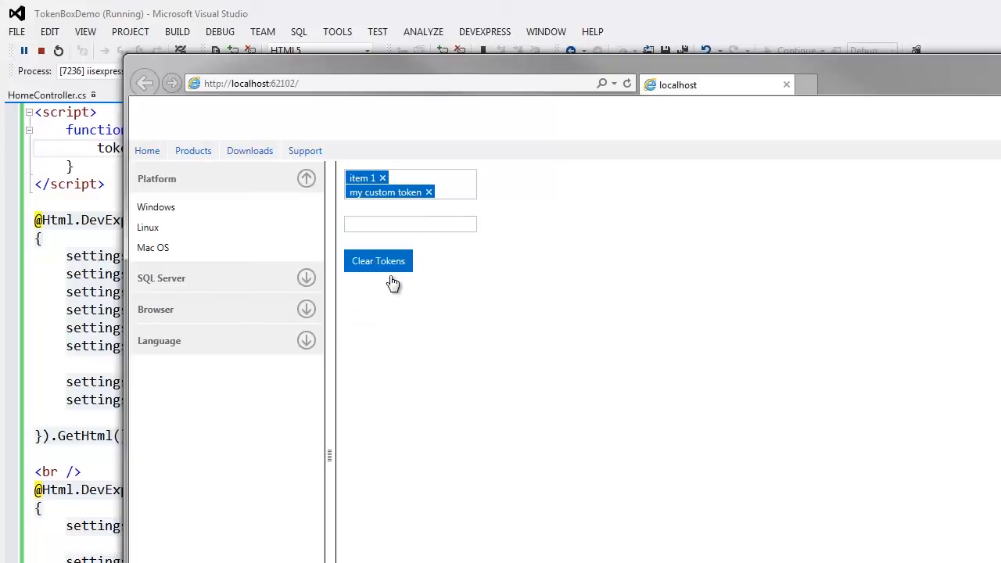